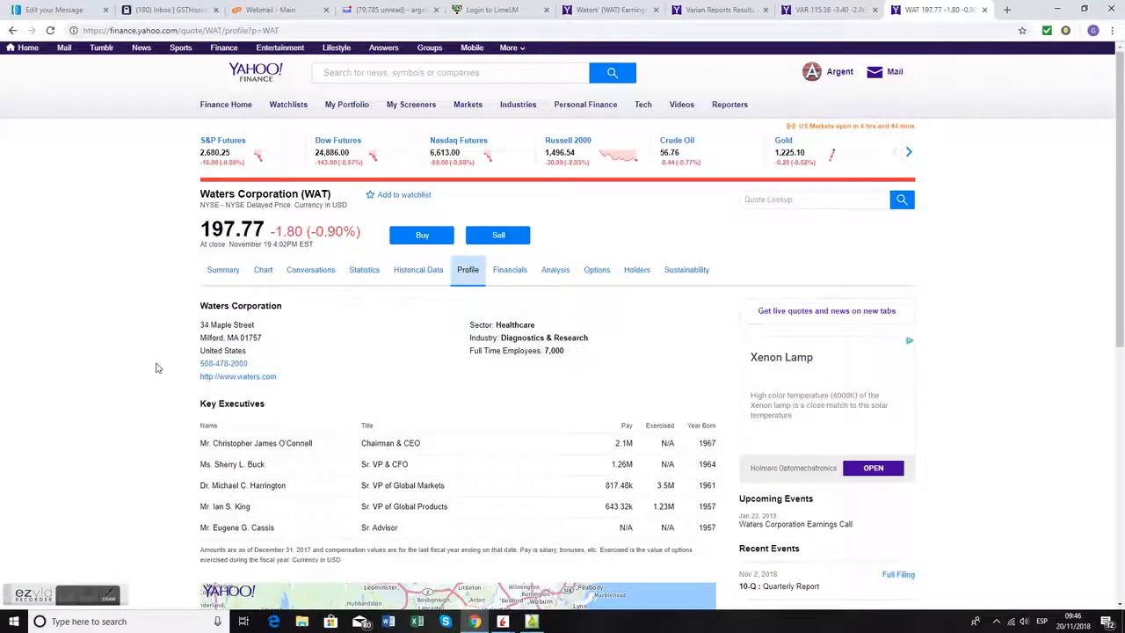
pyautogui.moveTo(89, 326)
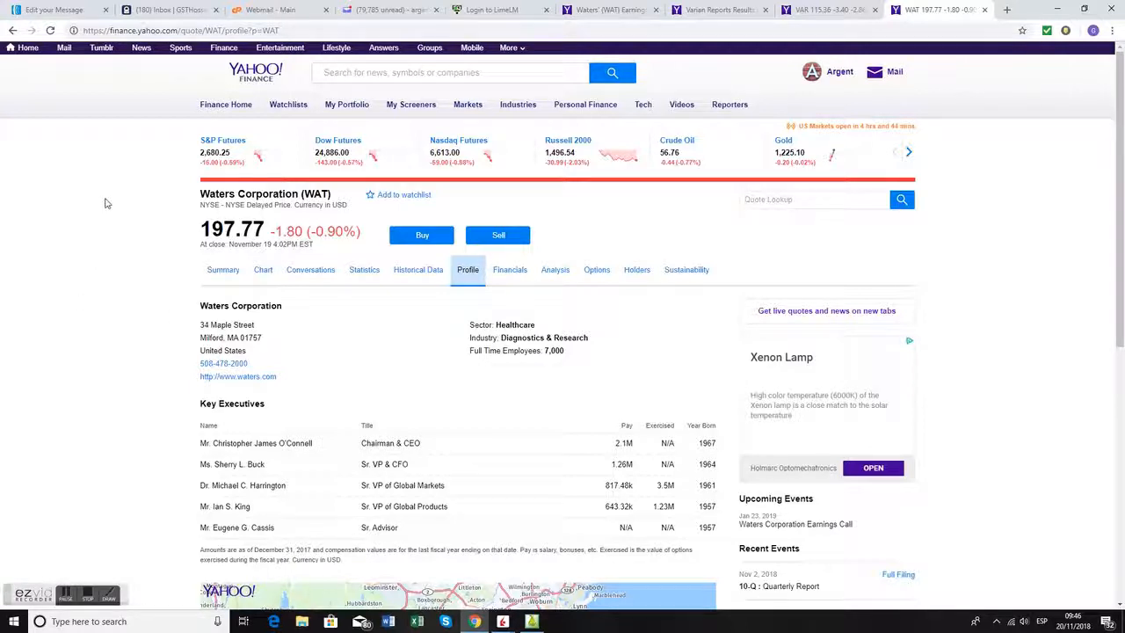
pyautogui.moveTo(115, 193)
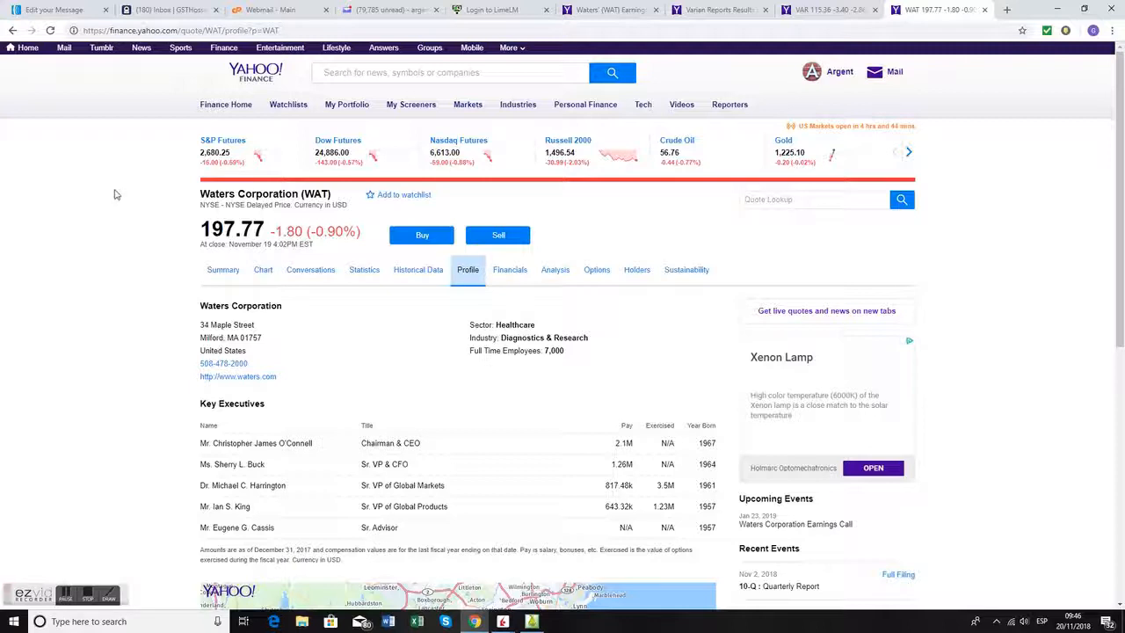
pyautogui.moveTo(174, 202)
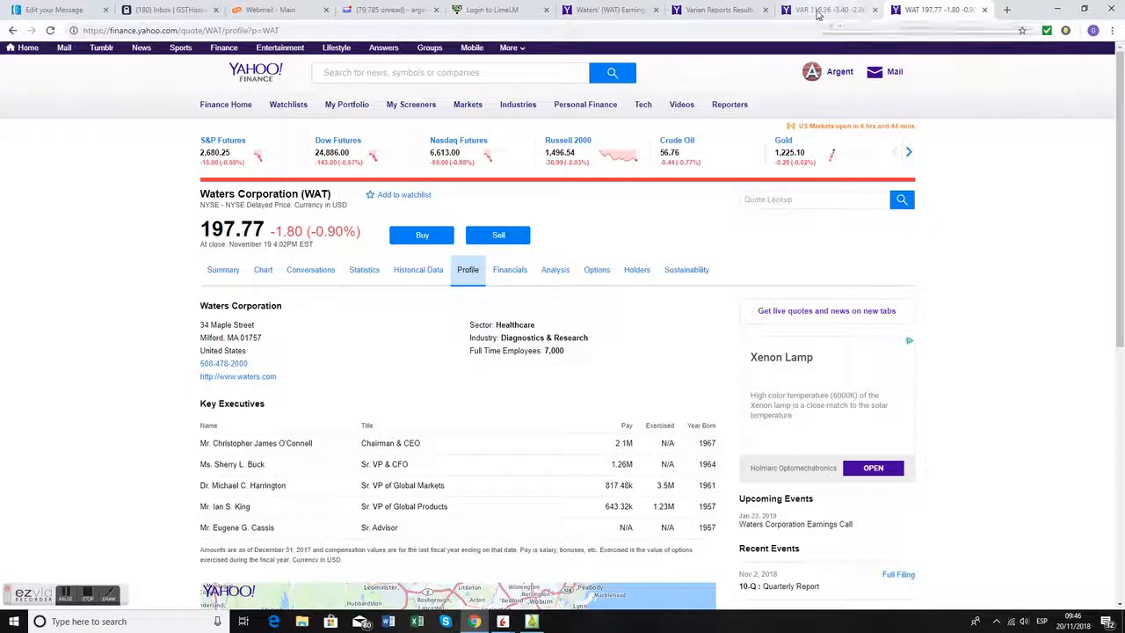
# Scroll through the Varian Medical Systems profile in Yahoo Finance.
pyautogui.click(826, 10)
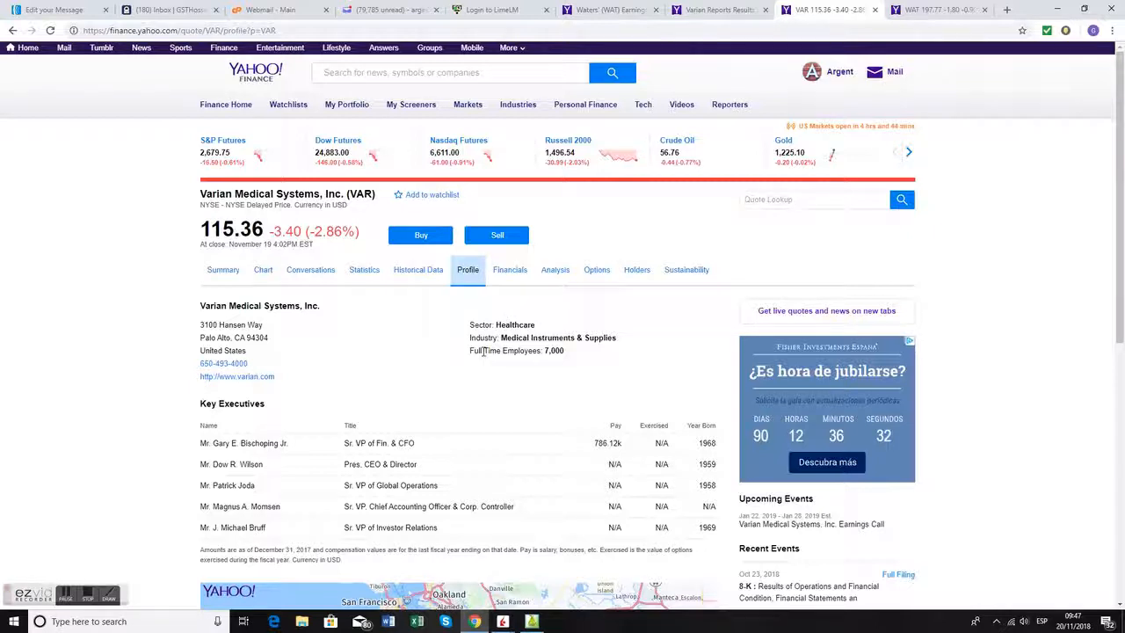
pyautogui.moveTo(592, 343)
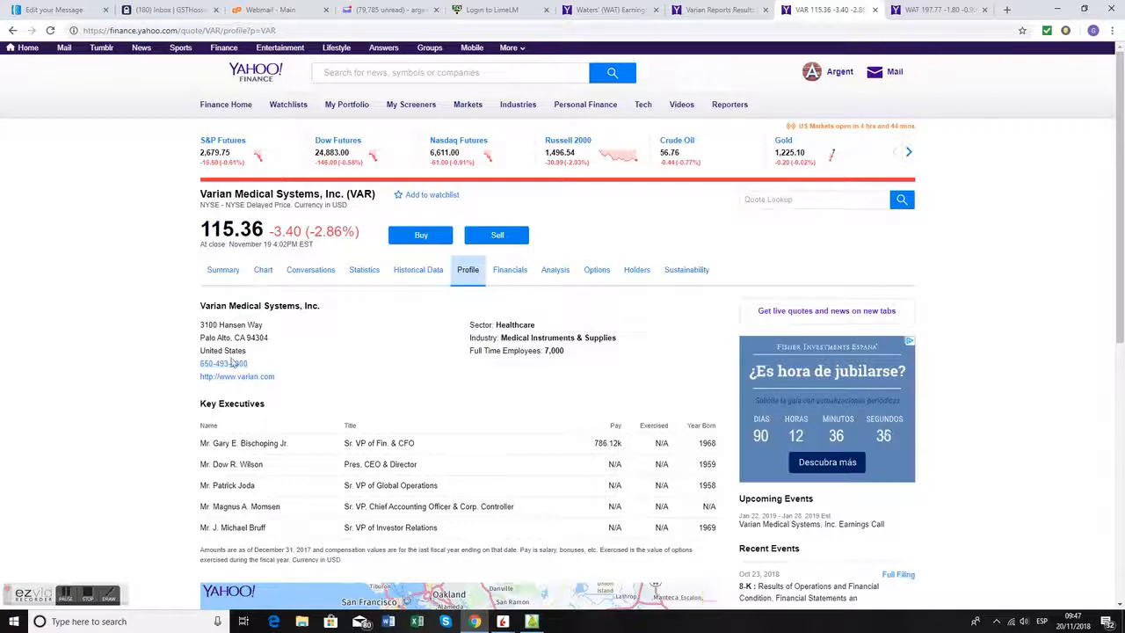
pyautogui.scroll(-3)
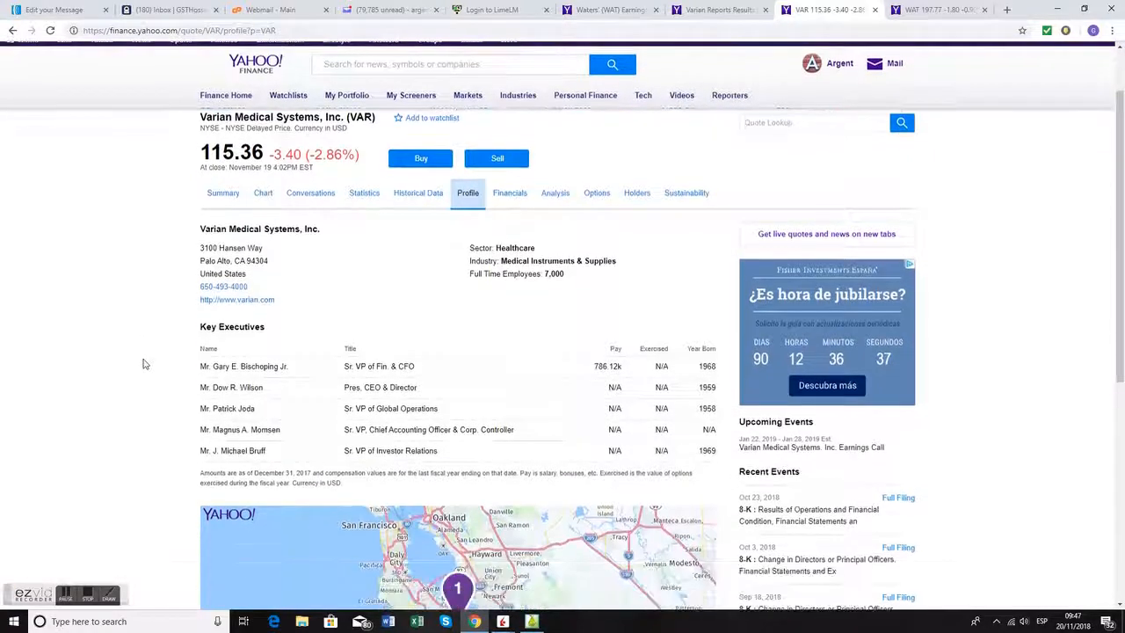
pyautogui.scroll(-3)
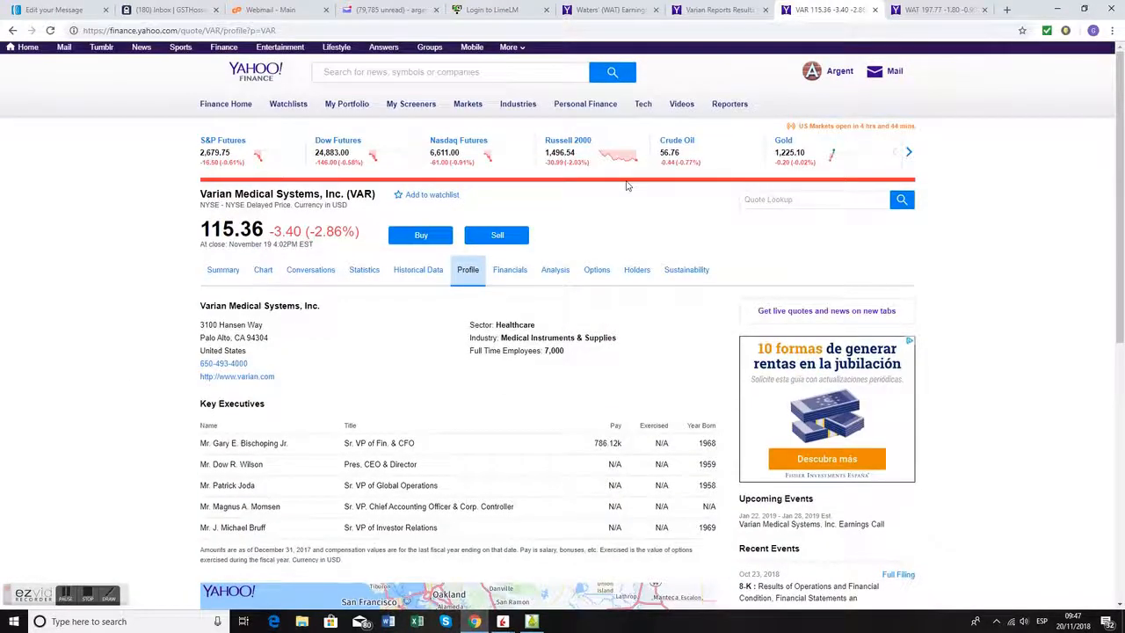
# Skim the Waters Corporation profile, then bring up Varian's key statistics page.
pyautogui.click(932, 10)
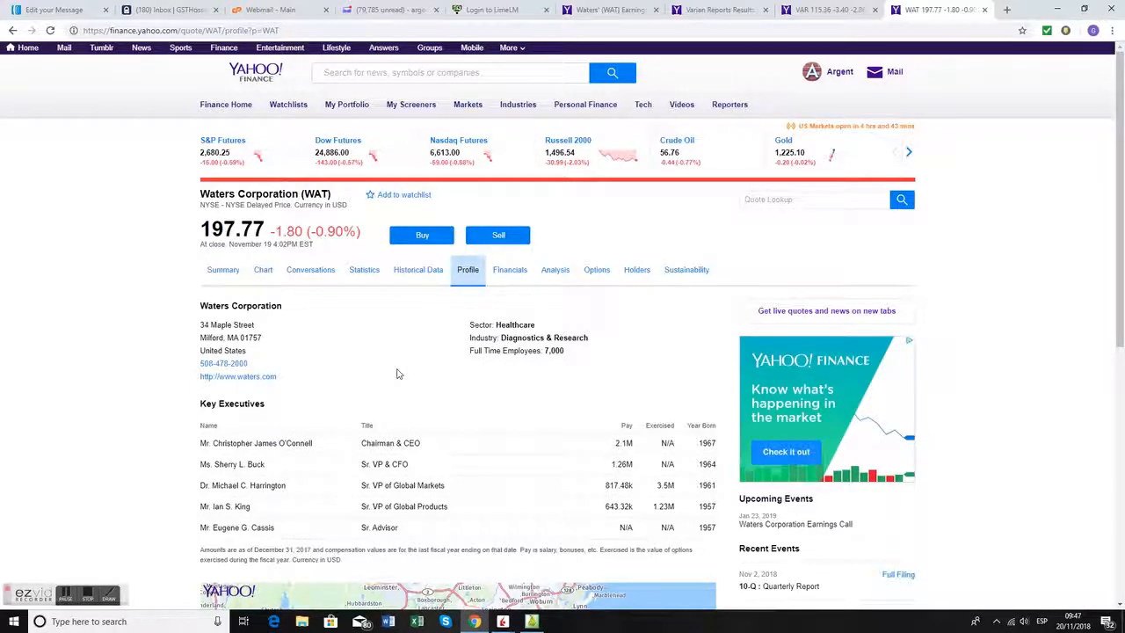
pyautogui.scroll(-3)
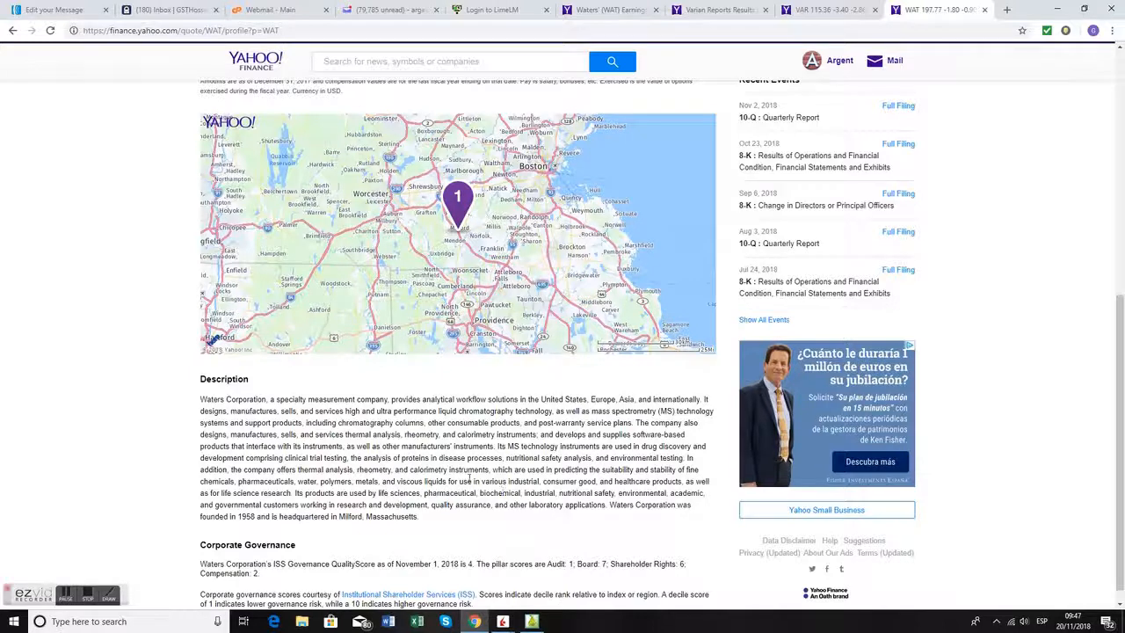
pyautogui.scroll(3)
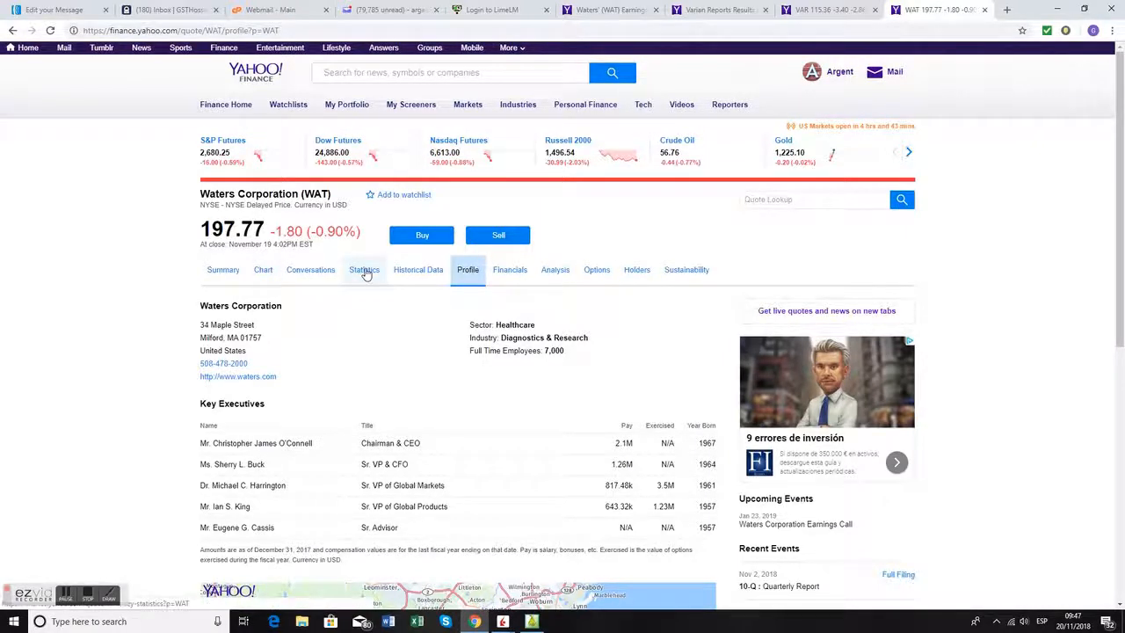
pyautogui.click(363, 270)
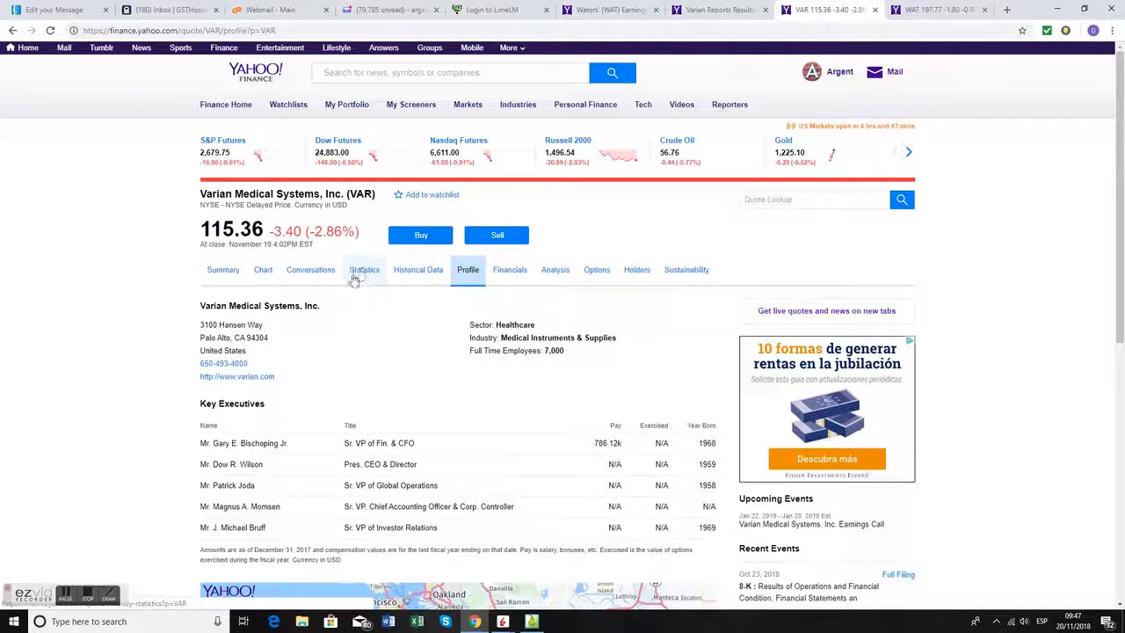
pyautogui.click(364, 269)
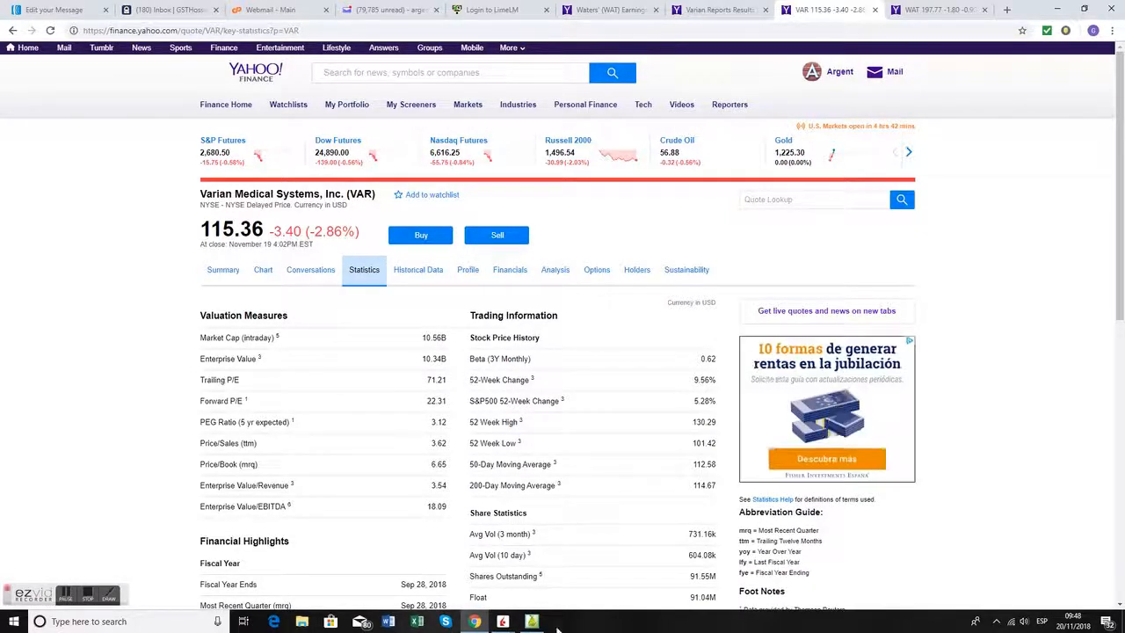
# In PairTrade Finder Pro's Trading Signals list, select the 24/10/2018 VAR/WAT entry signal.
pyautogui.click(531, 622)
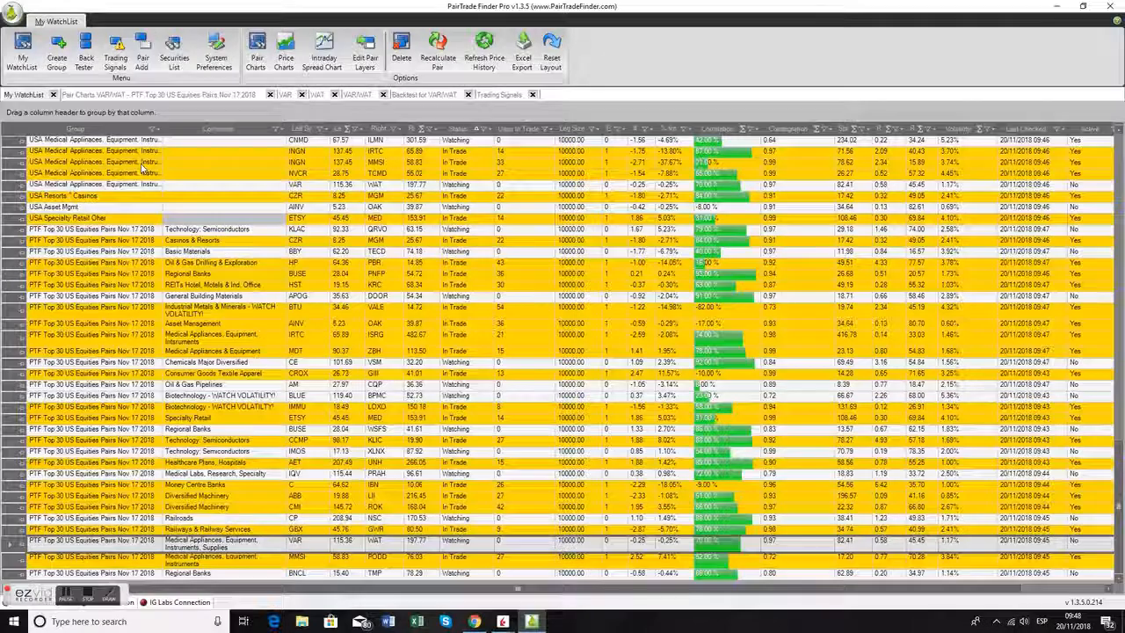
pyautogui.click(499, 94)
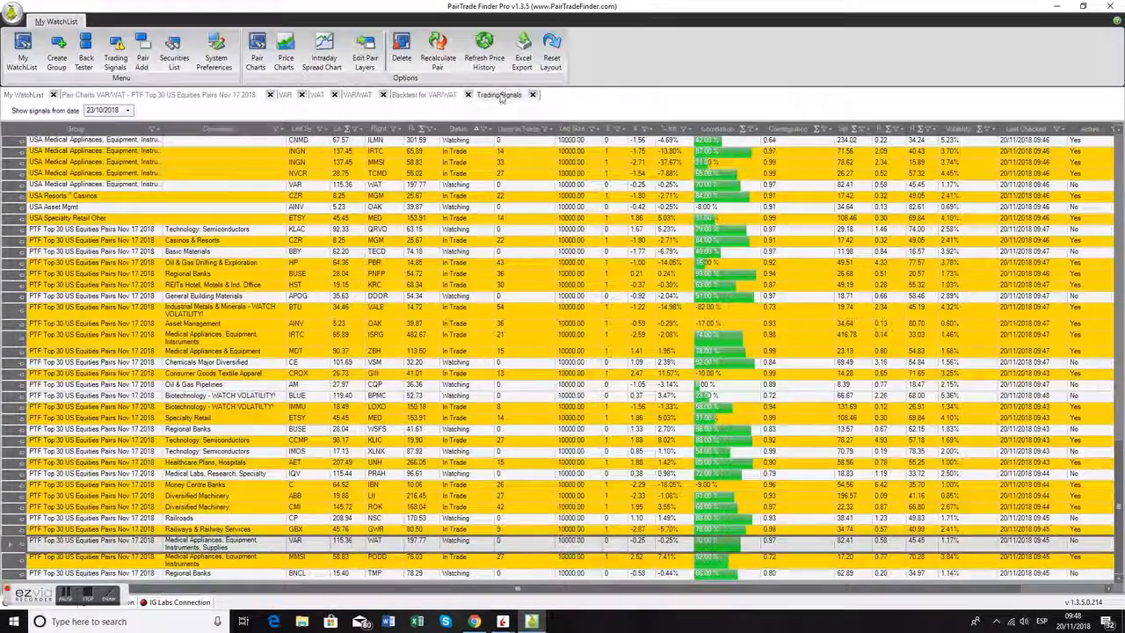
pyautogui.click(498, 94)
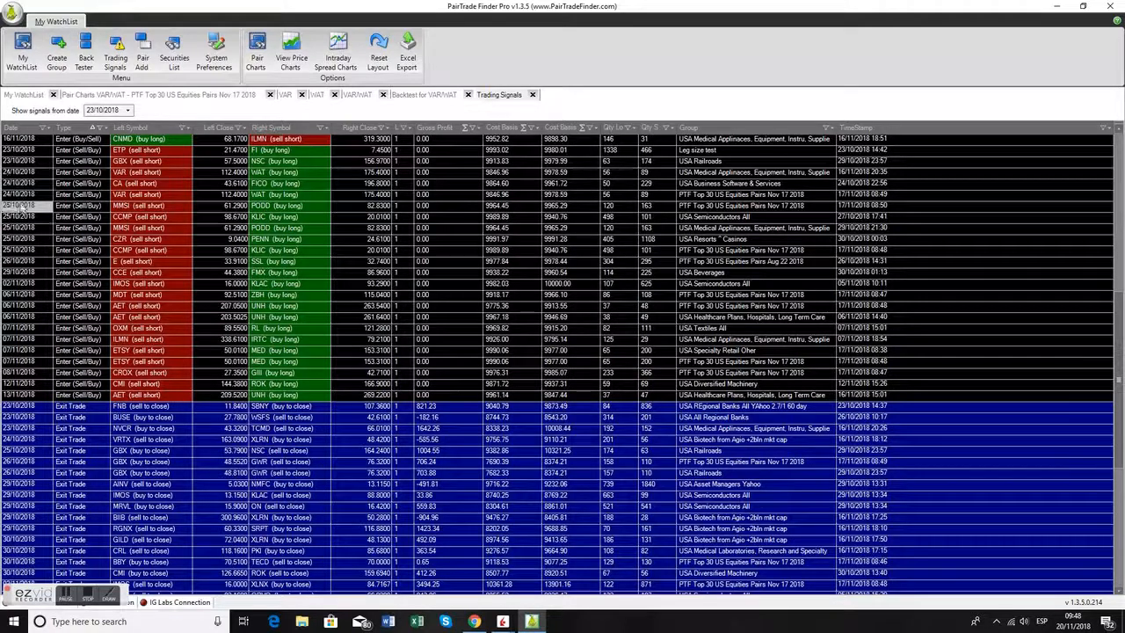
pyautogui.click(132, 206)
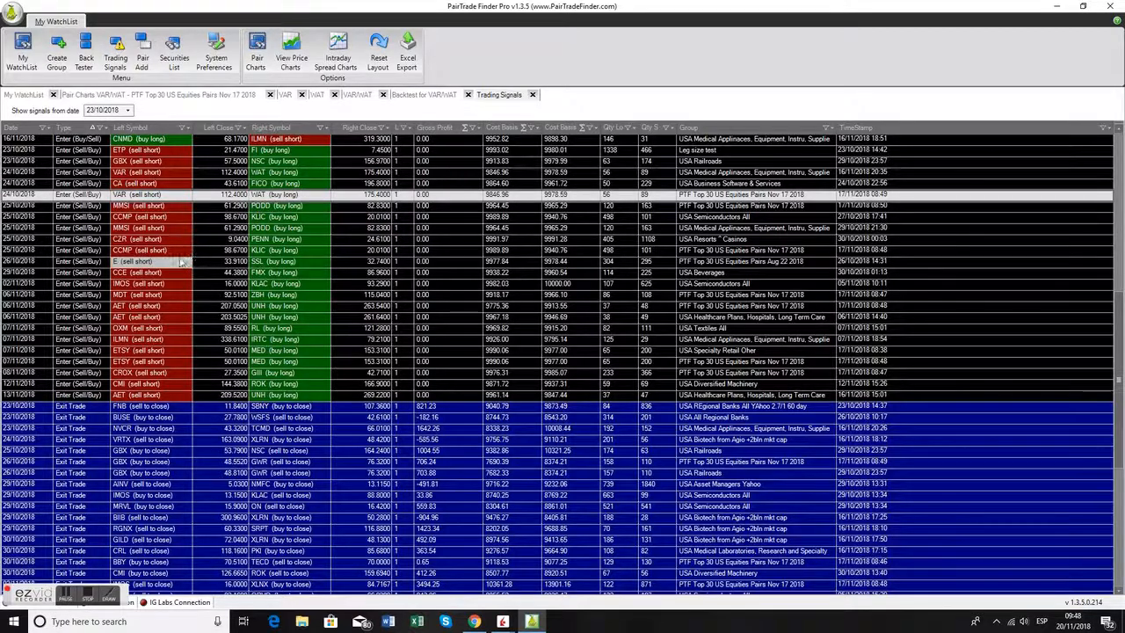
pyautogui.click(79, 305)
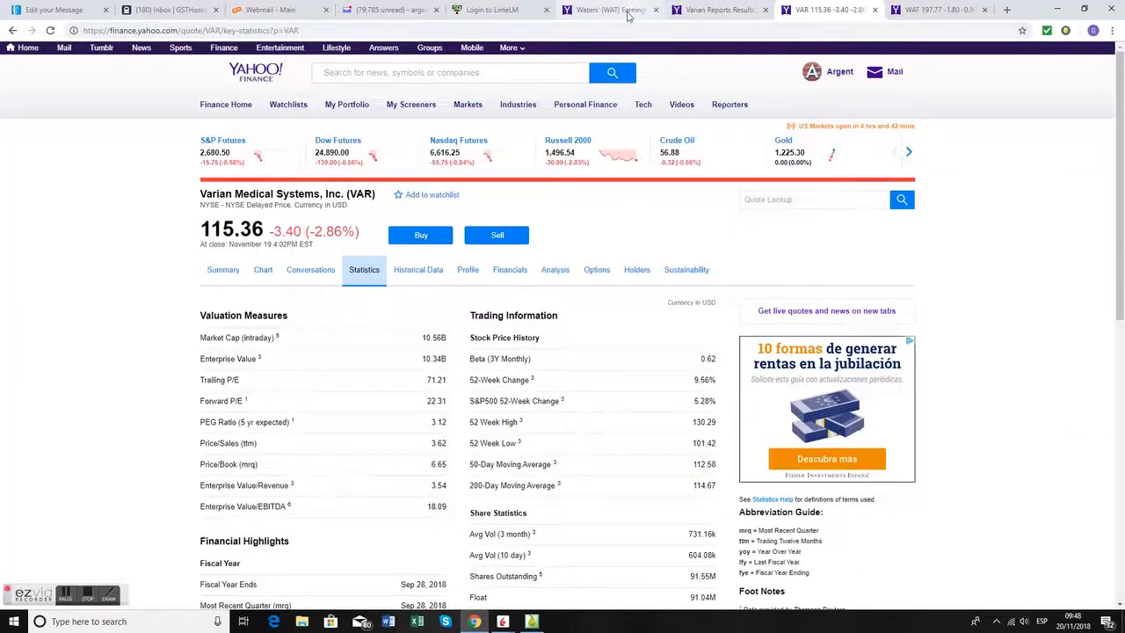
# Look over the Waters Q3 earnings article, then open Varian's Q4 and fiscal 2018 results.
pyautogui.click(607, 10)
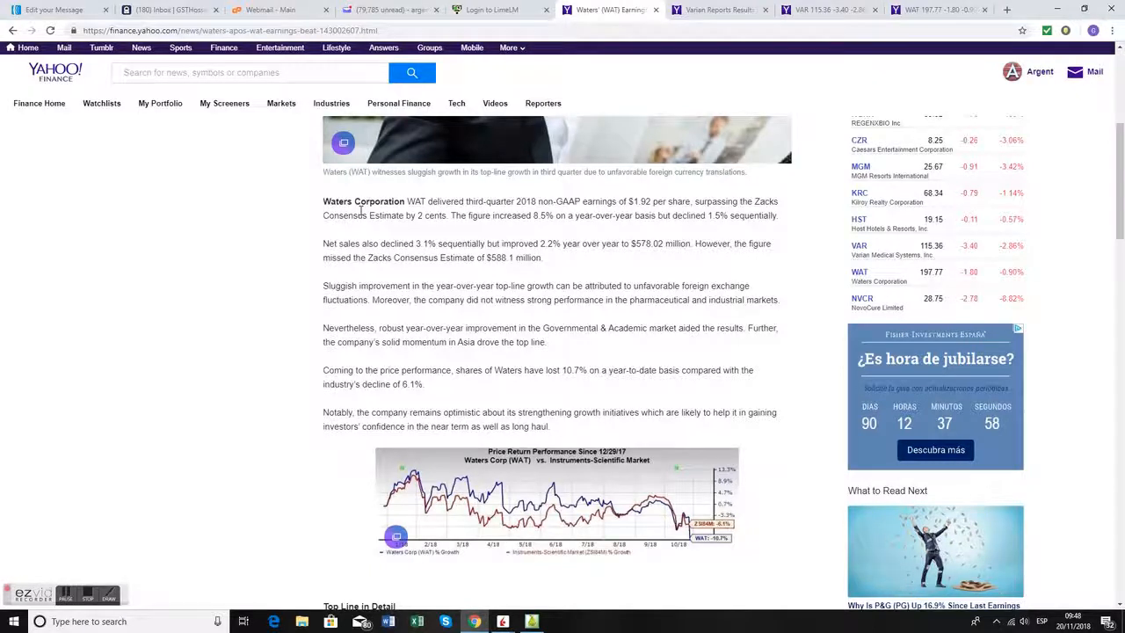
pyautogui.moveTo(656, 76)
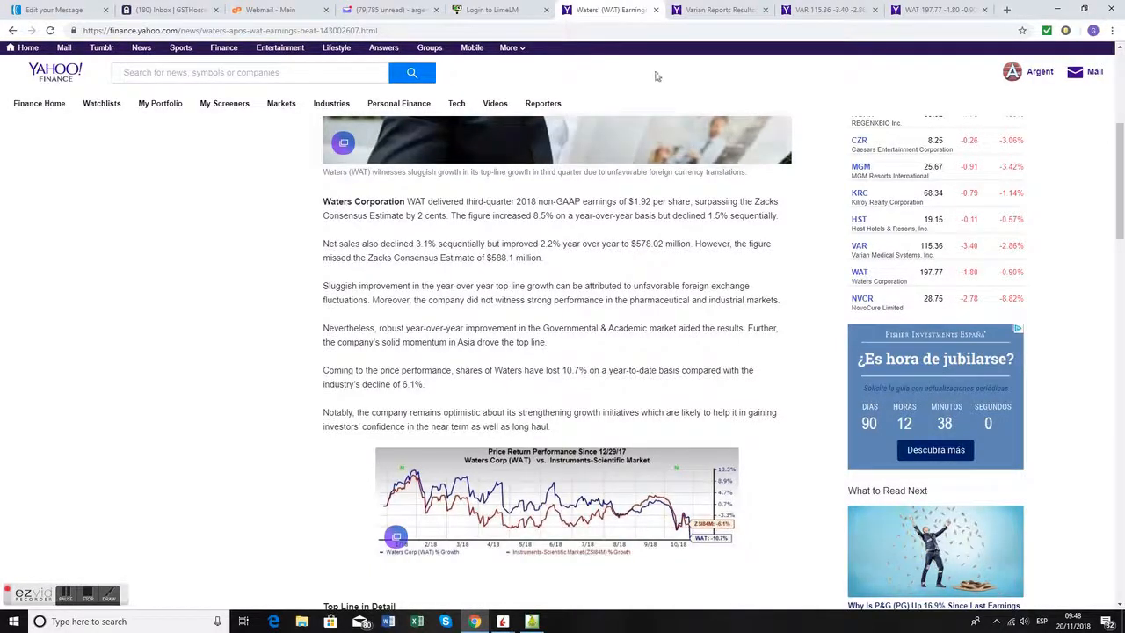
pyautogui.click(717, 10)
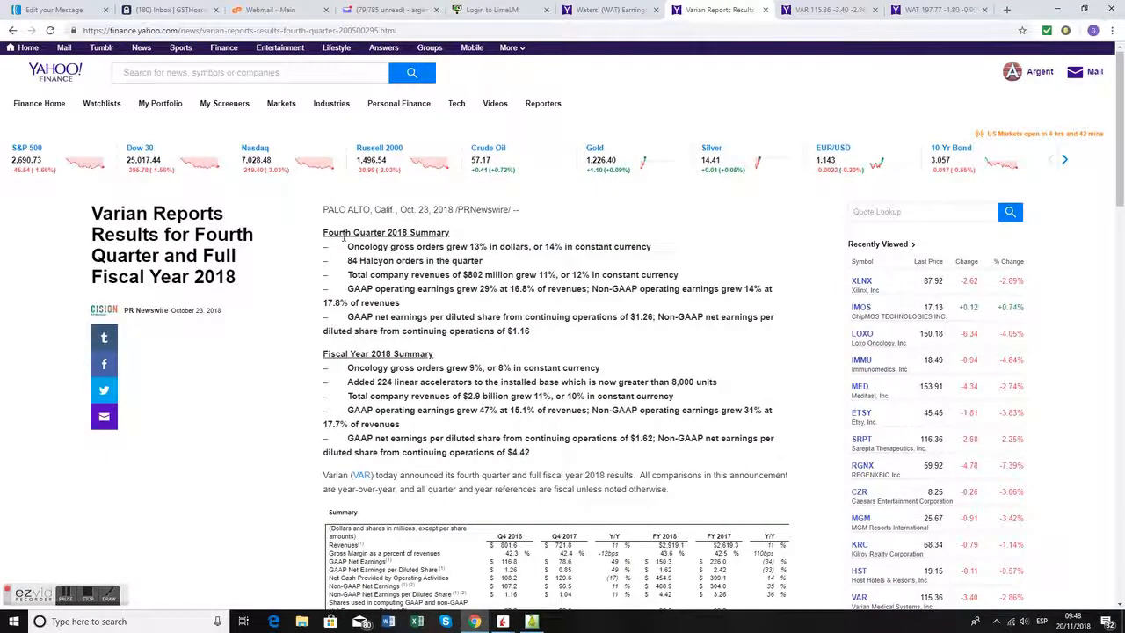
pyautogui.moveTo(709, 28)
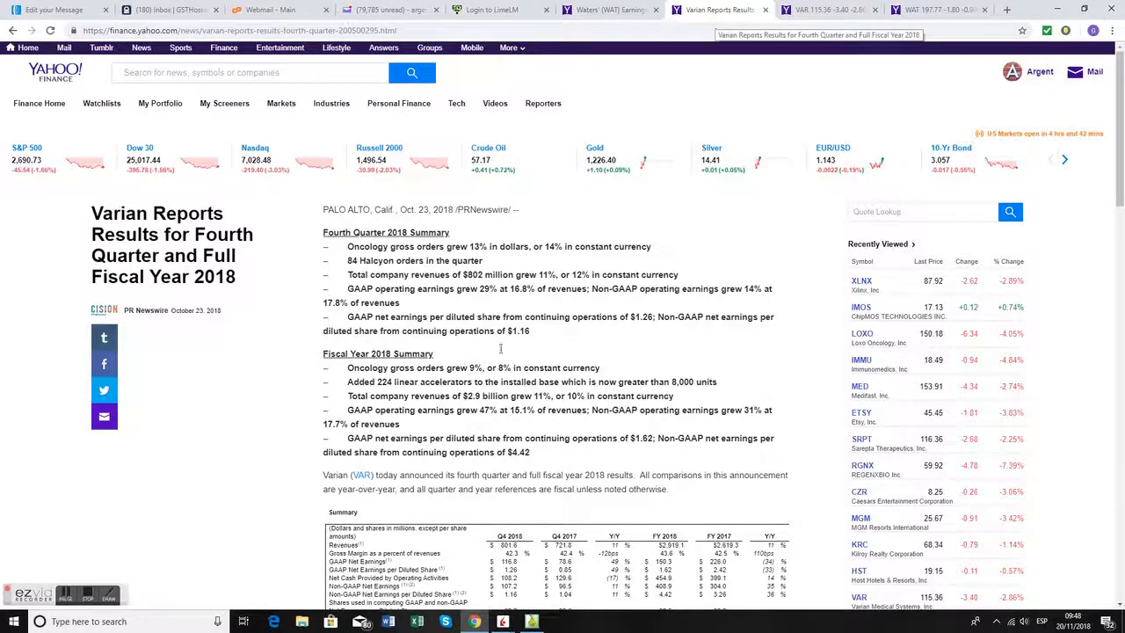
# Review the VAR/WAT pair charts, then show trading signals with the 14/11/2018 exit trade.
pyautogui.click(531, 621)
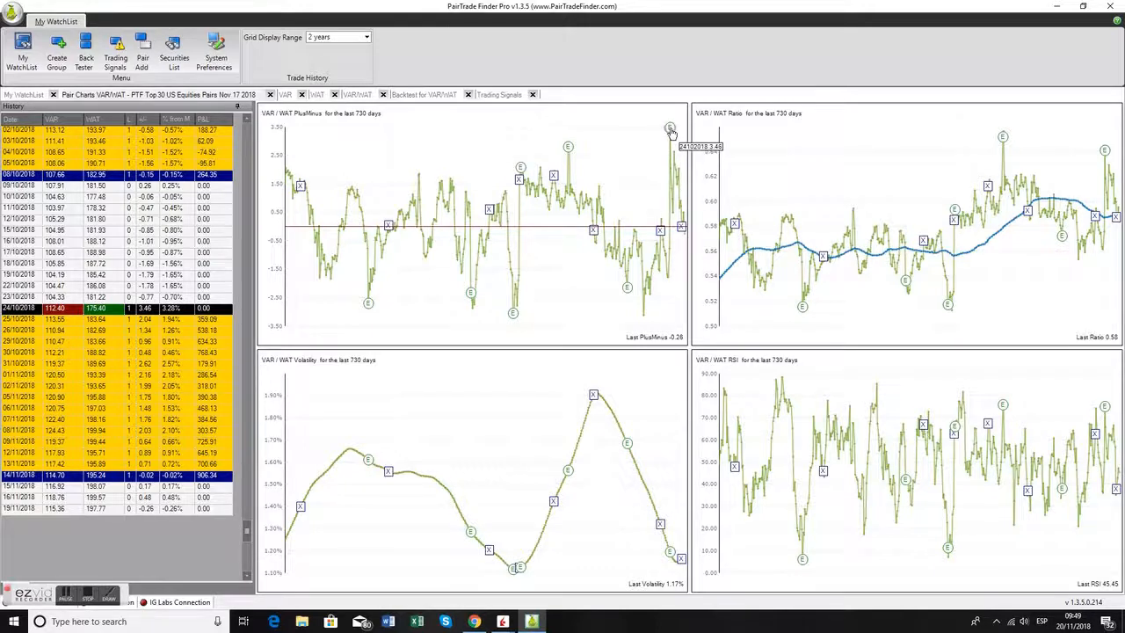
pyautogui.moveTo(670, 129)
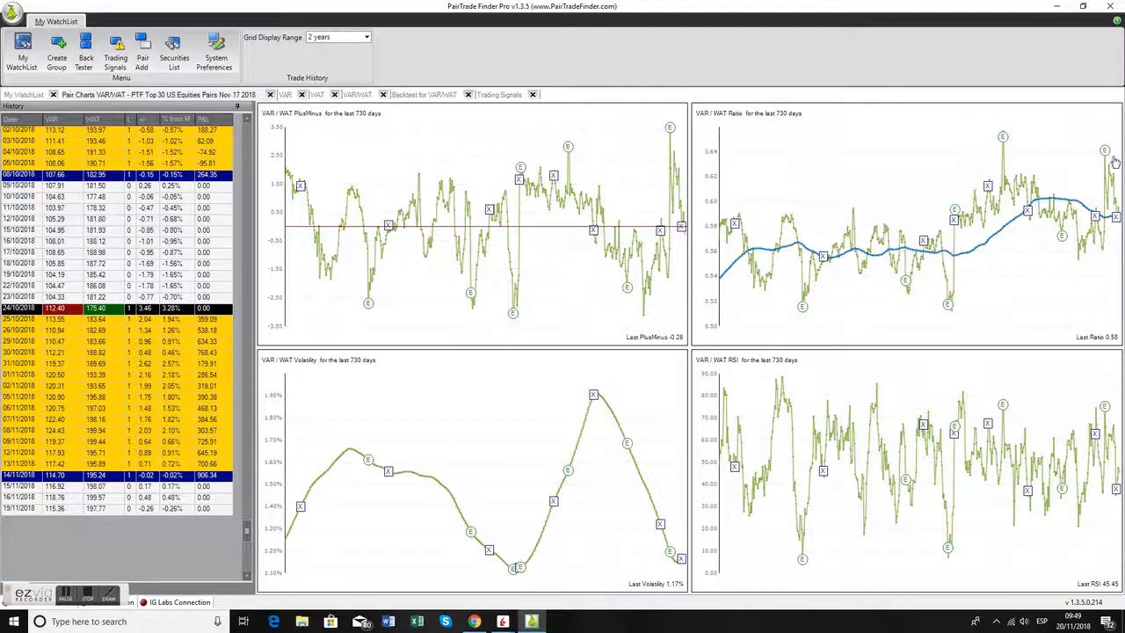
pyautogui.moveTo(1018, 138)
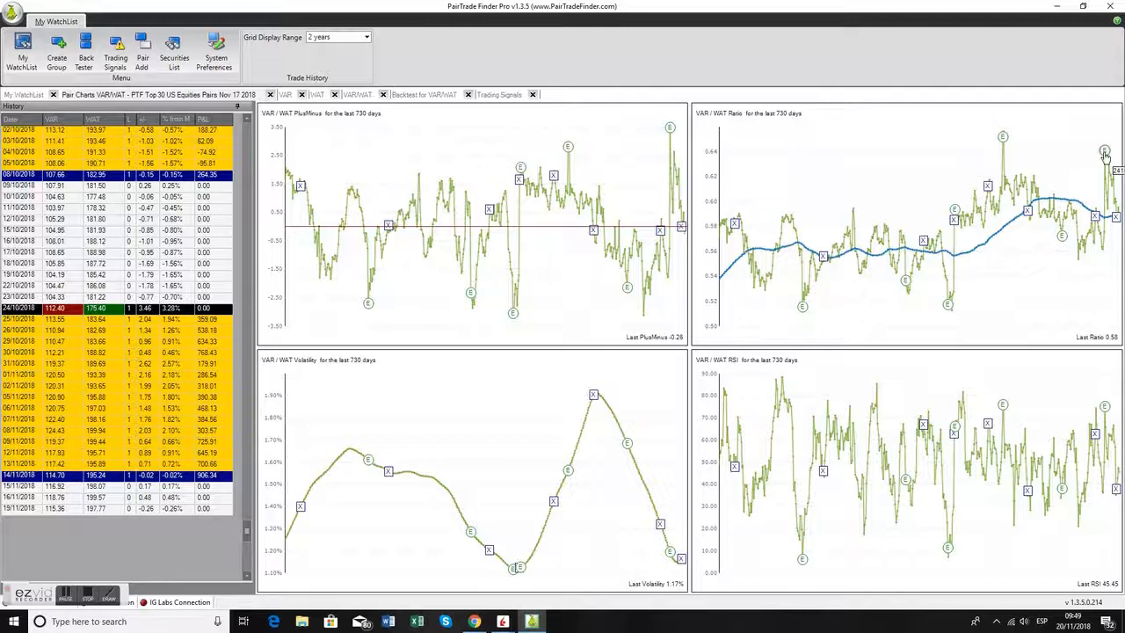
pyautogui.moveTo(1116, 220)
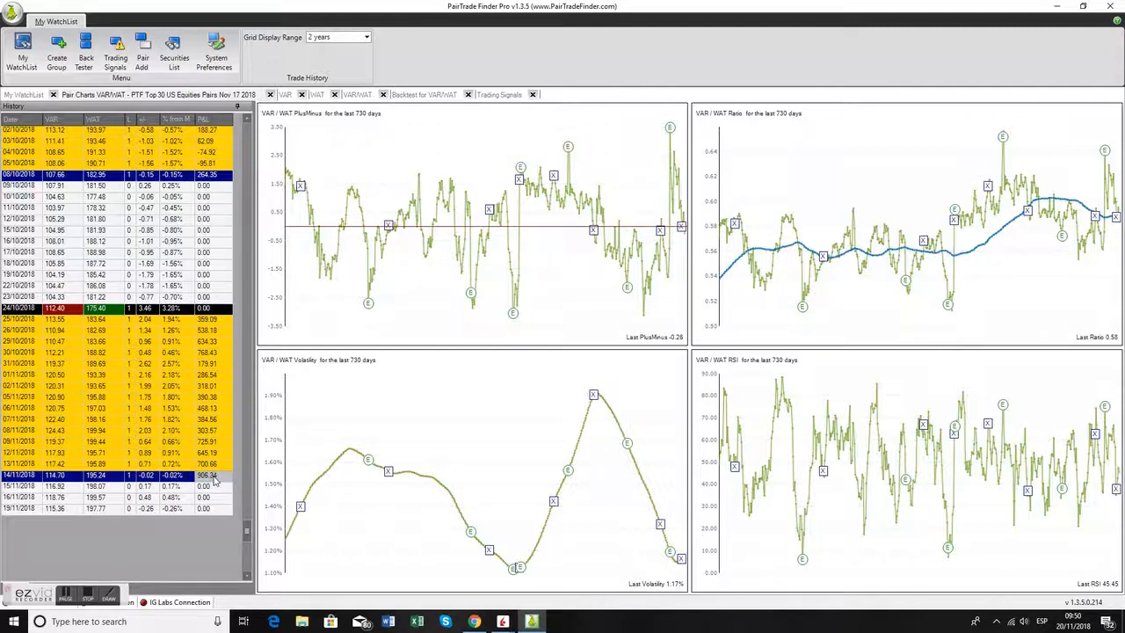
pyautogui.click(498, 95)
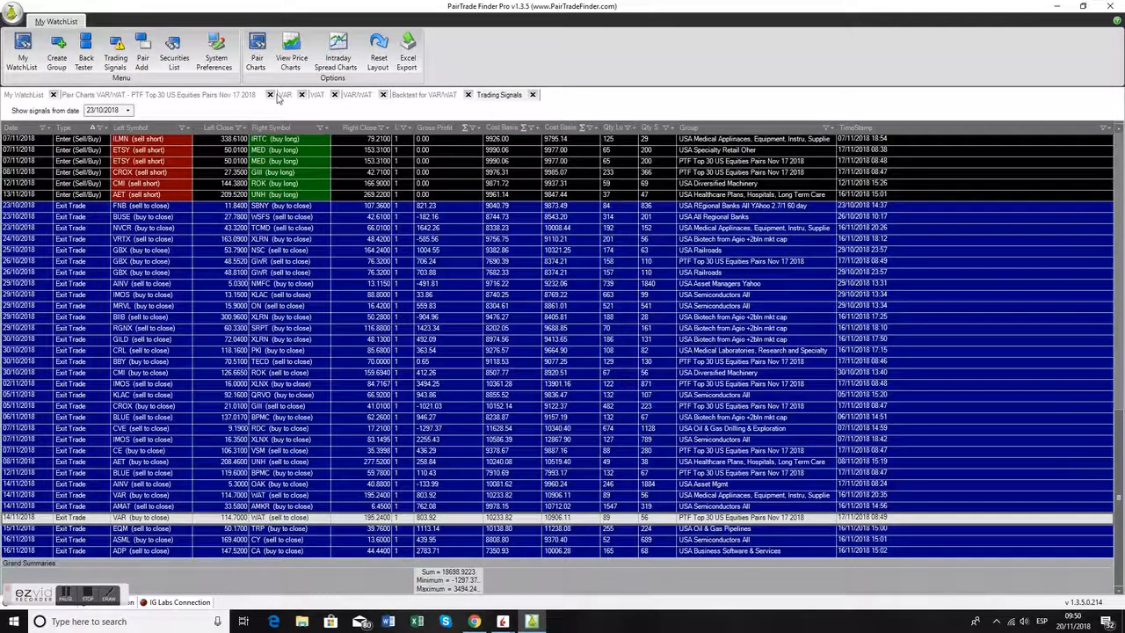
pyautogui.click(419, 94)
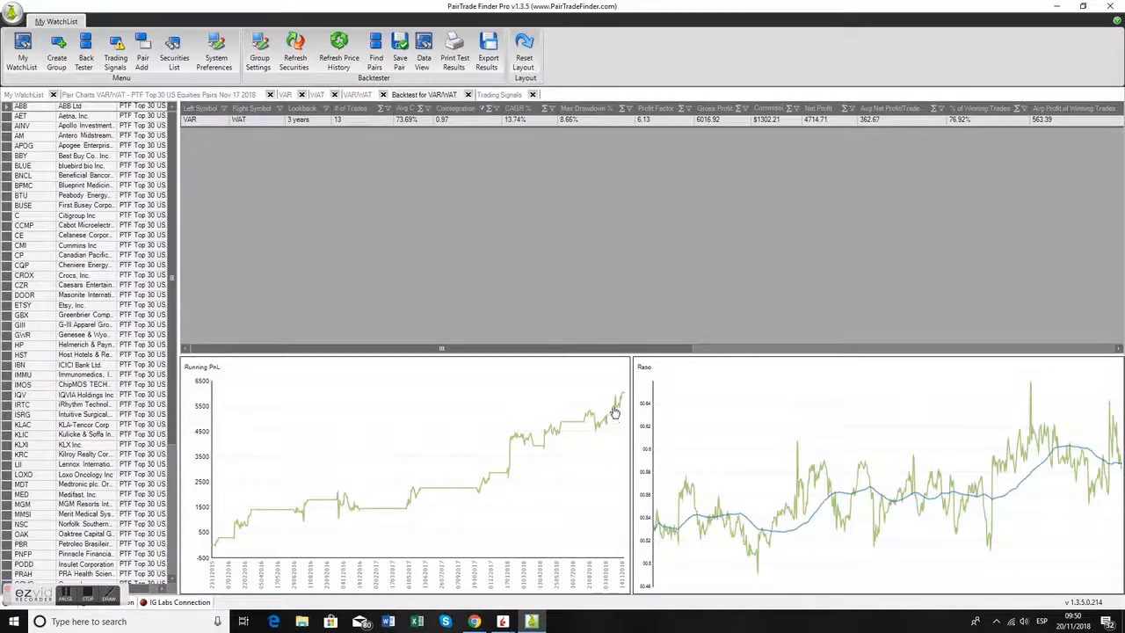
pyautogui.moveTo(618, 415)
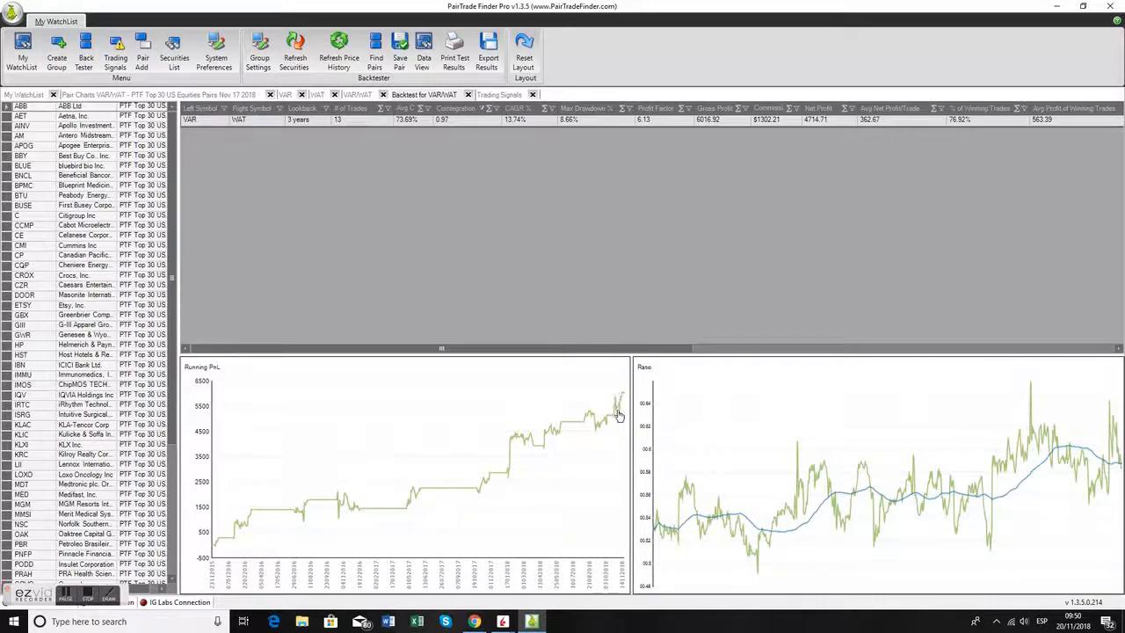
pyautogui.moveTo(626, 395)
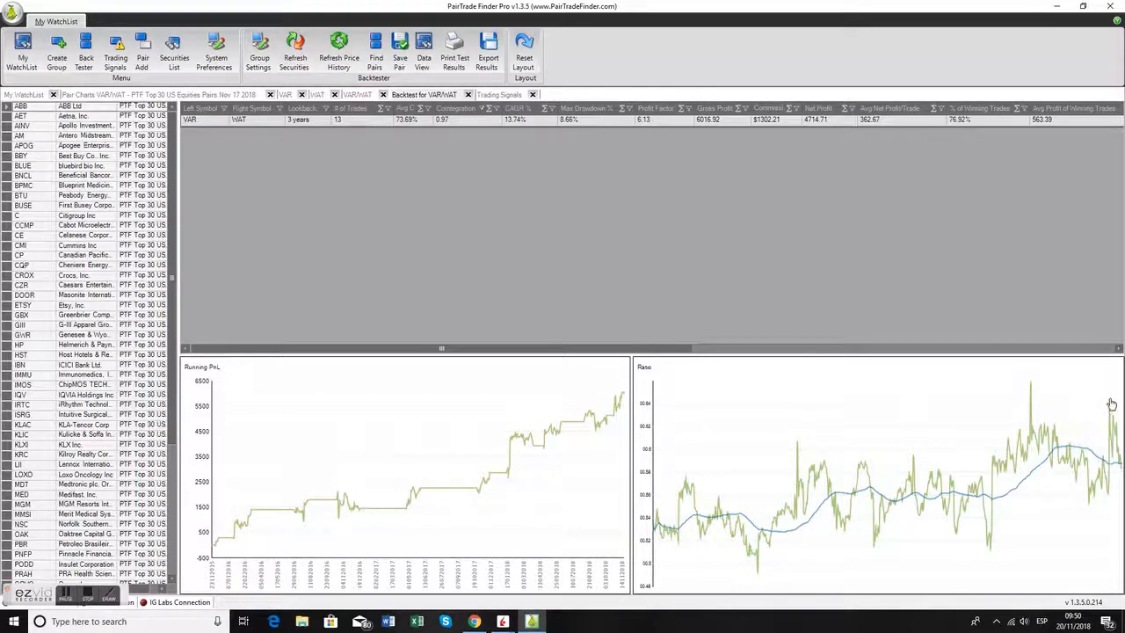
pyautogui.moveTo(1116, 437)
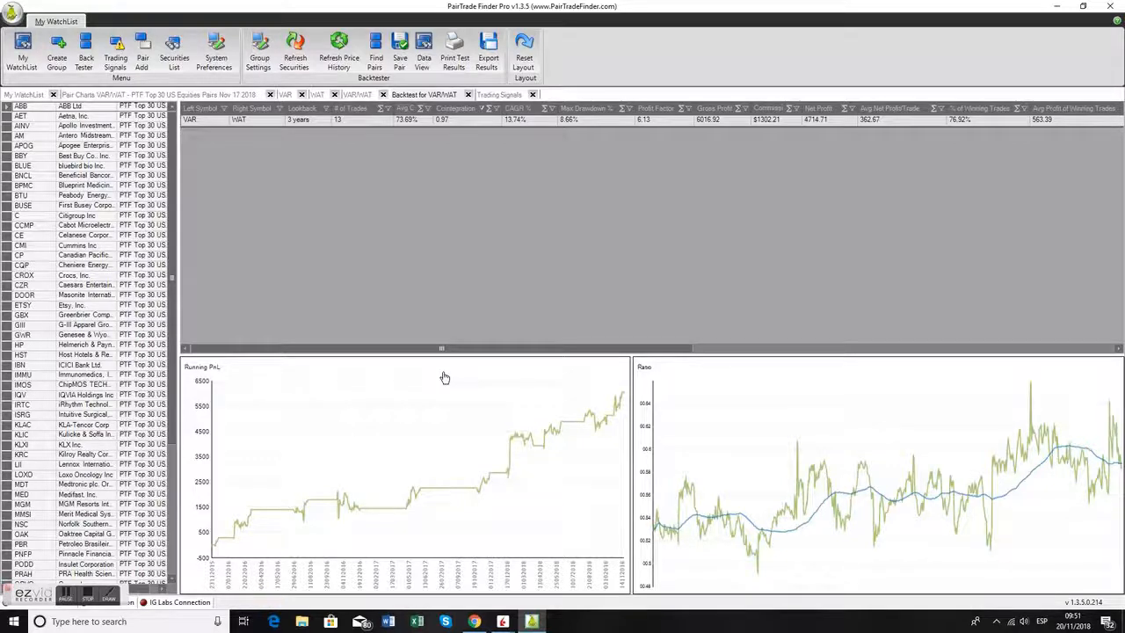
pyautogui.moveTo(452, 442)
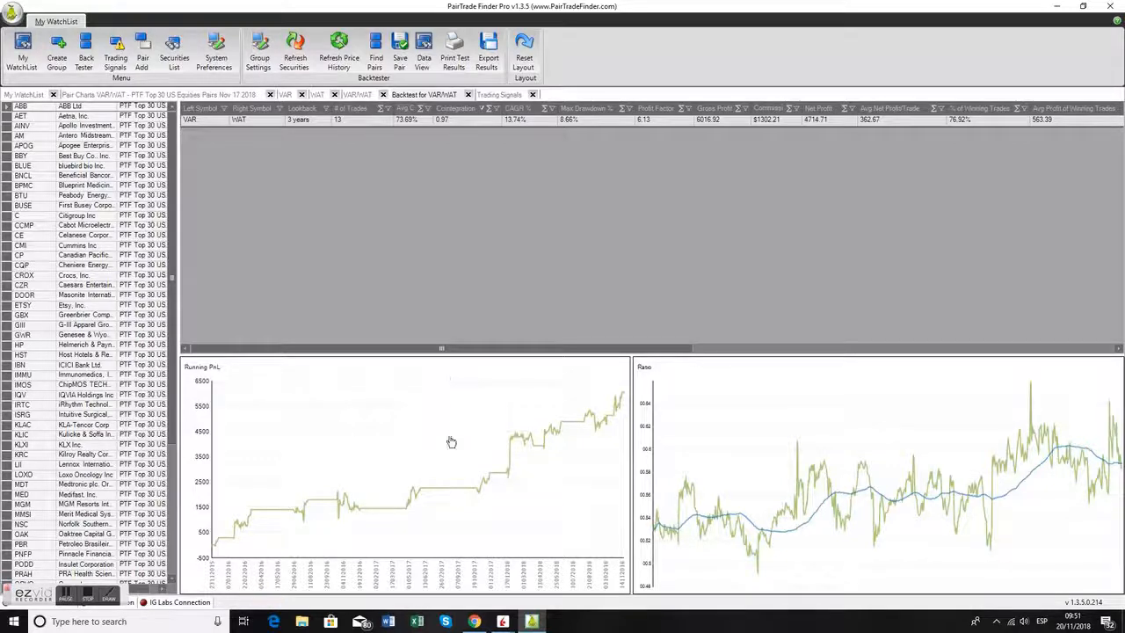